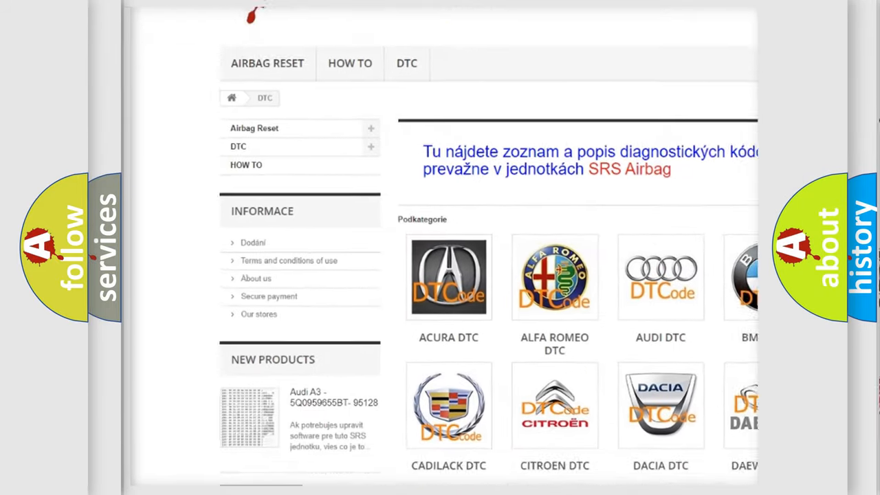
scroll(down, 3)
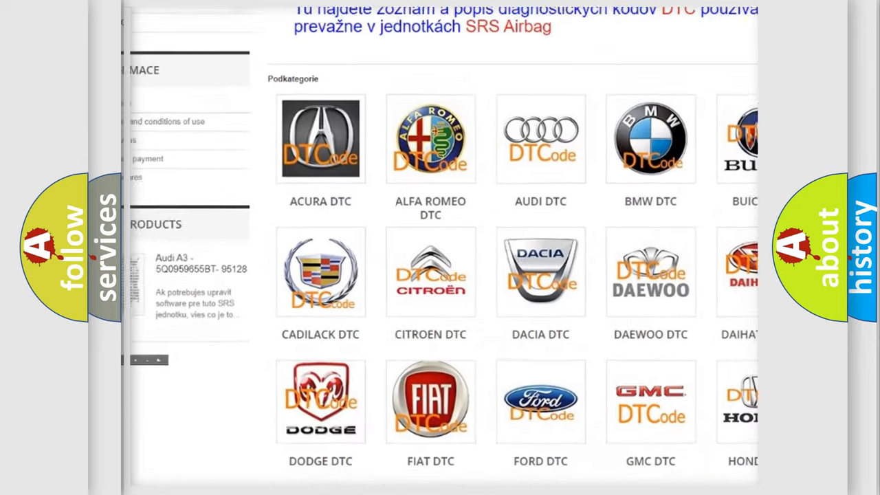
scroll(down, 3)
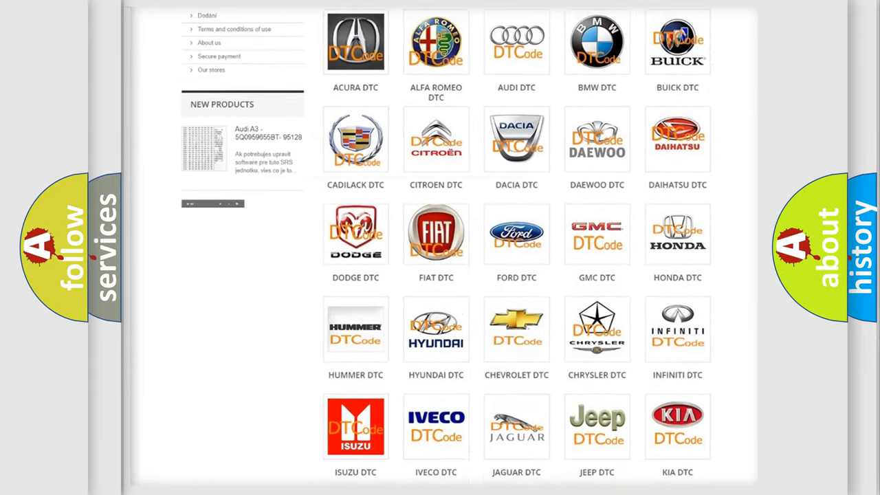
scroll(down, 3)
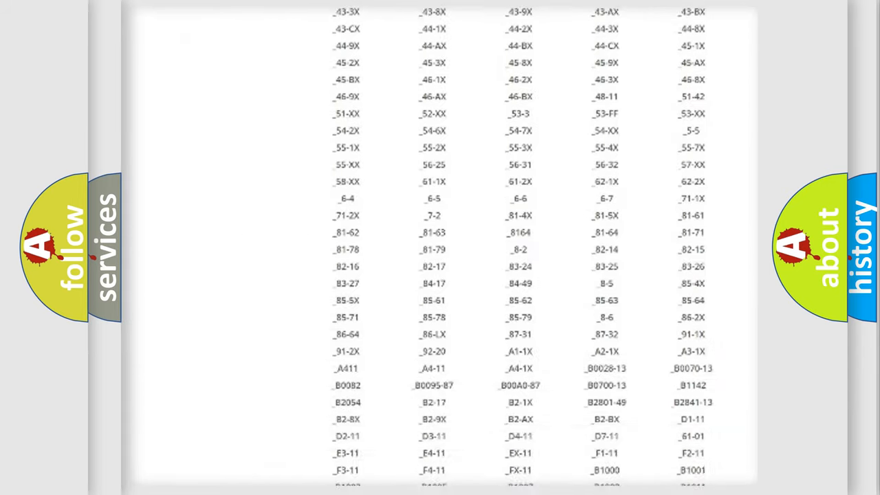
scroll(down, 3)
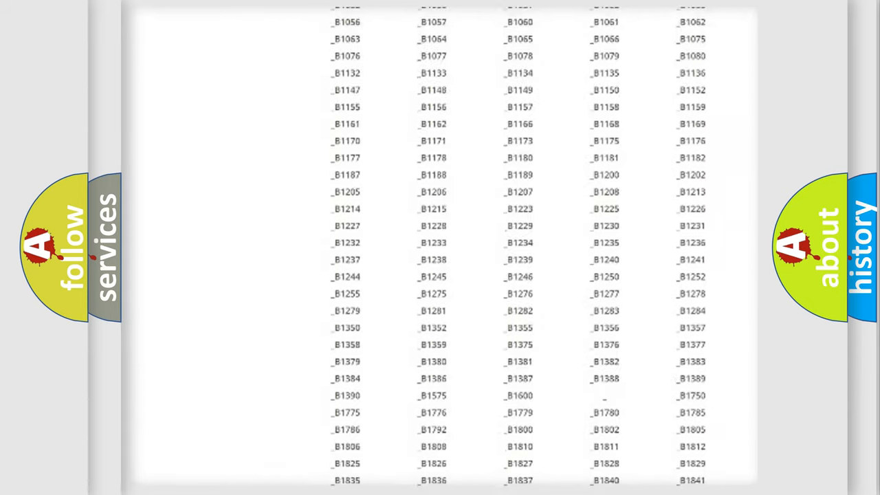